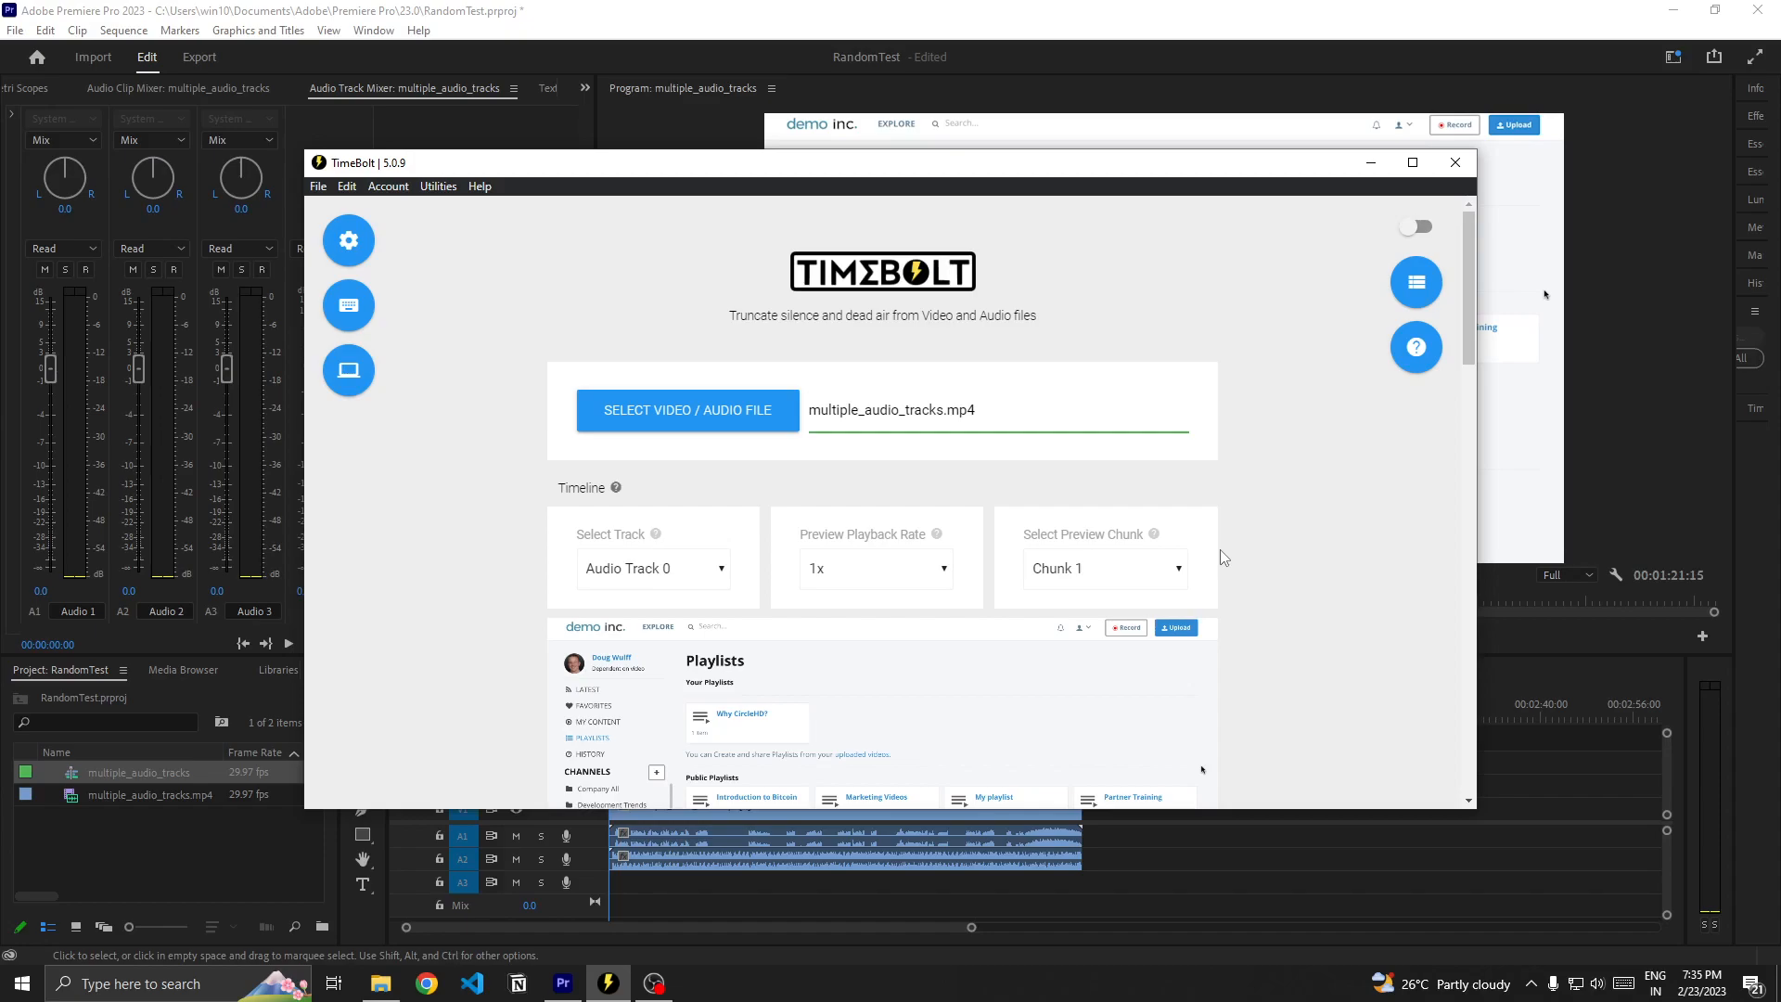
mouse_move(1234, 535)
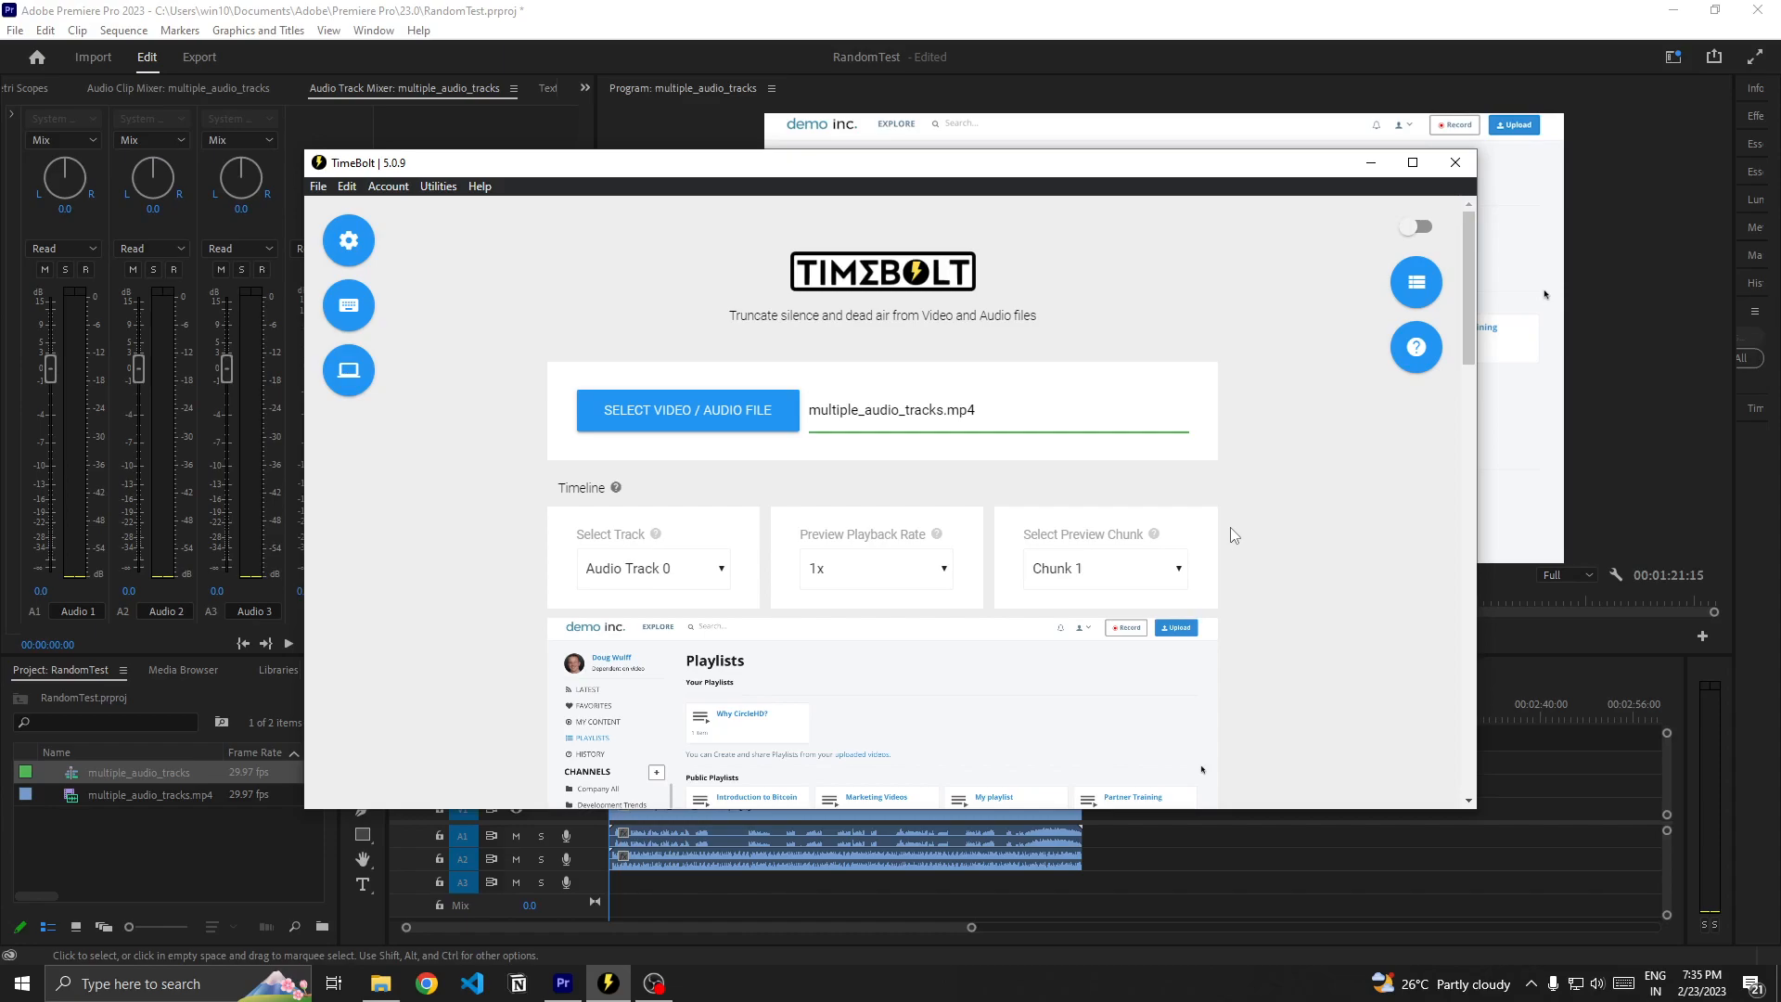
Step: Scroll back up and show the track list: Audio Track 0, 1 and 0,1
scroll("down", 3)
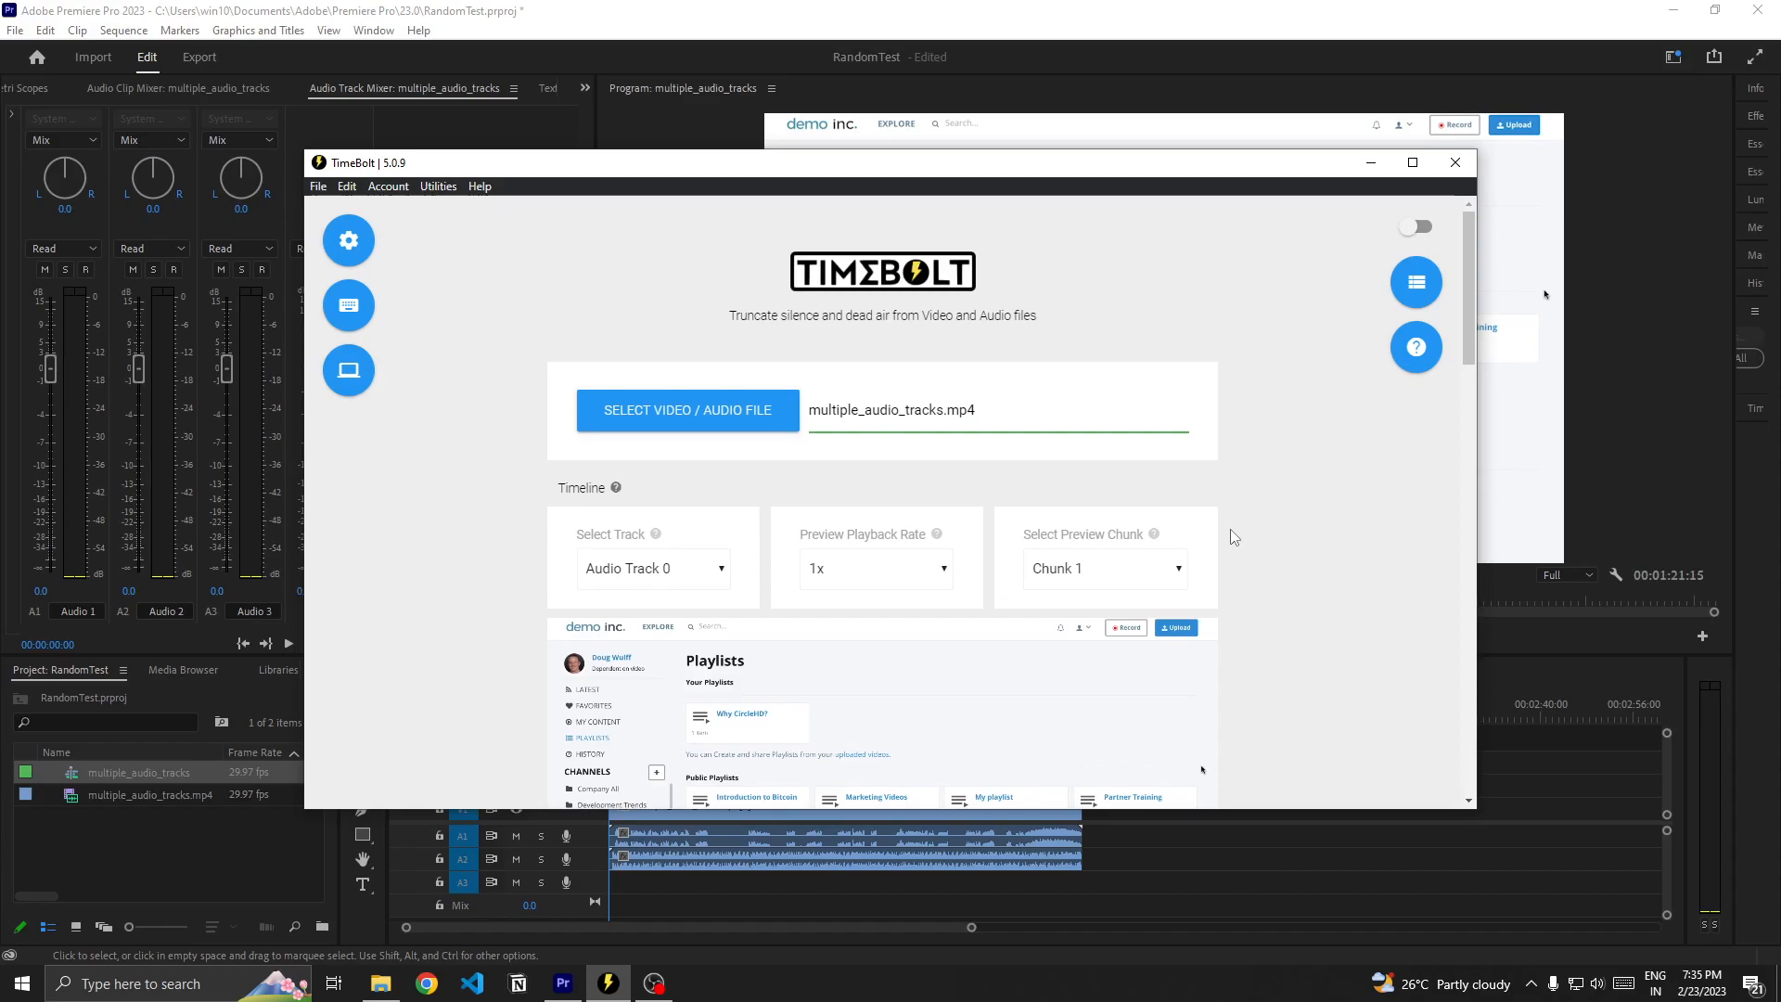
scroll("down", 3)
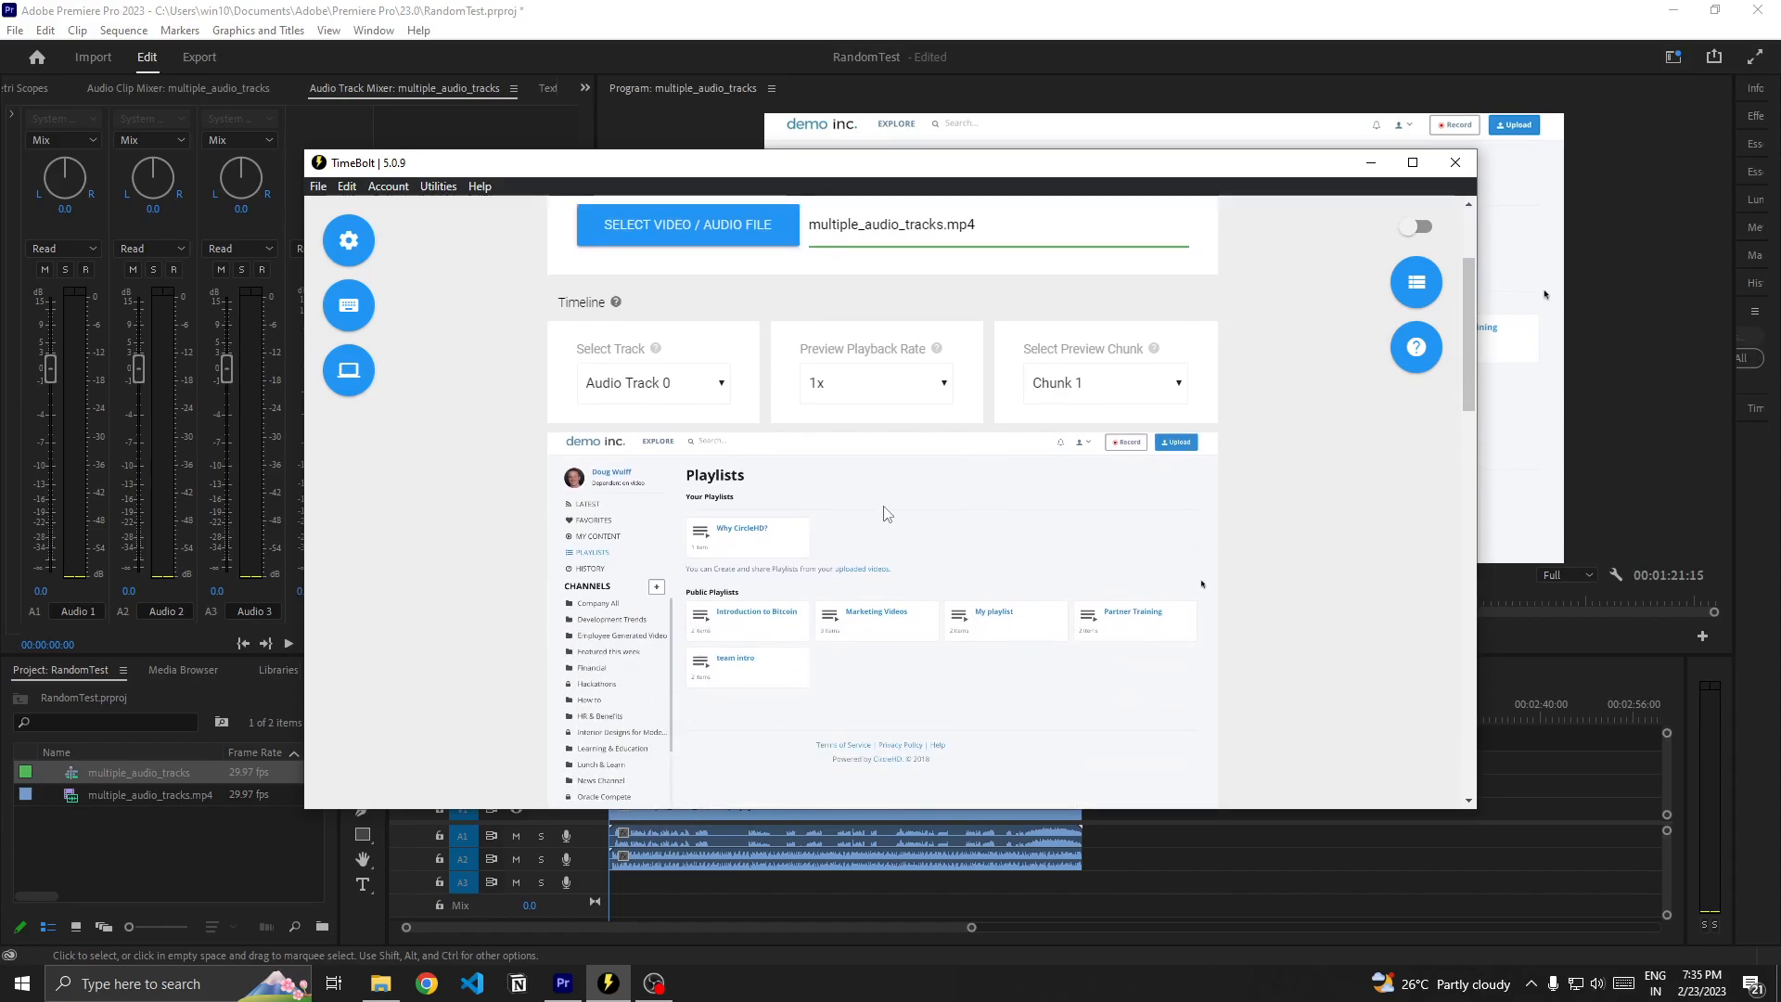
left_click(653, 383)
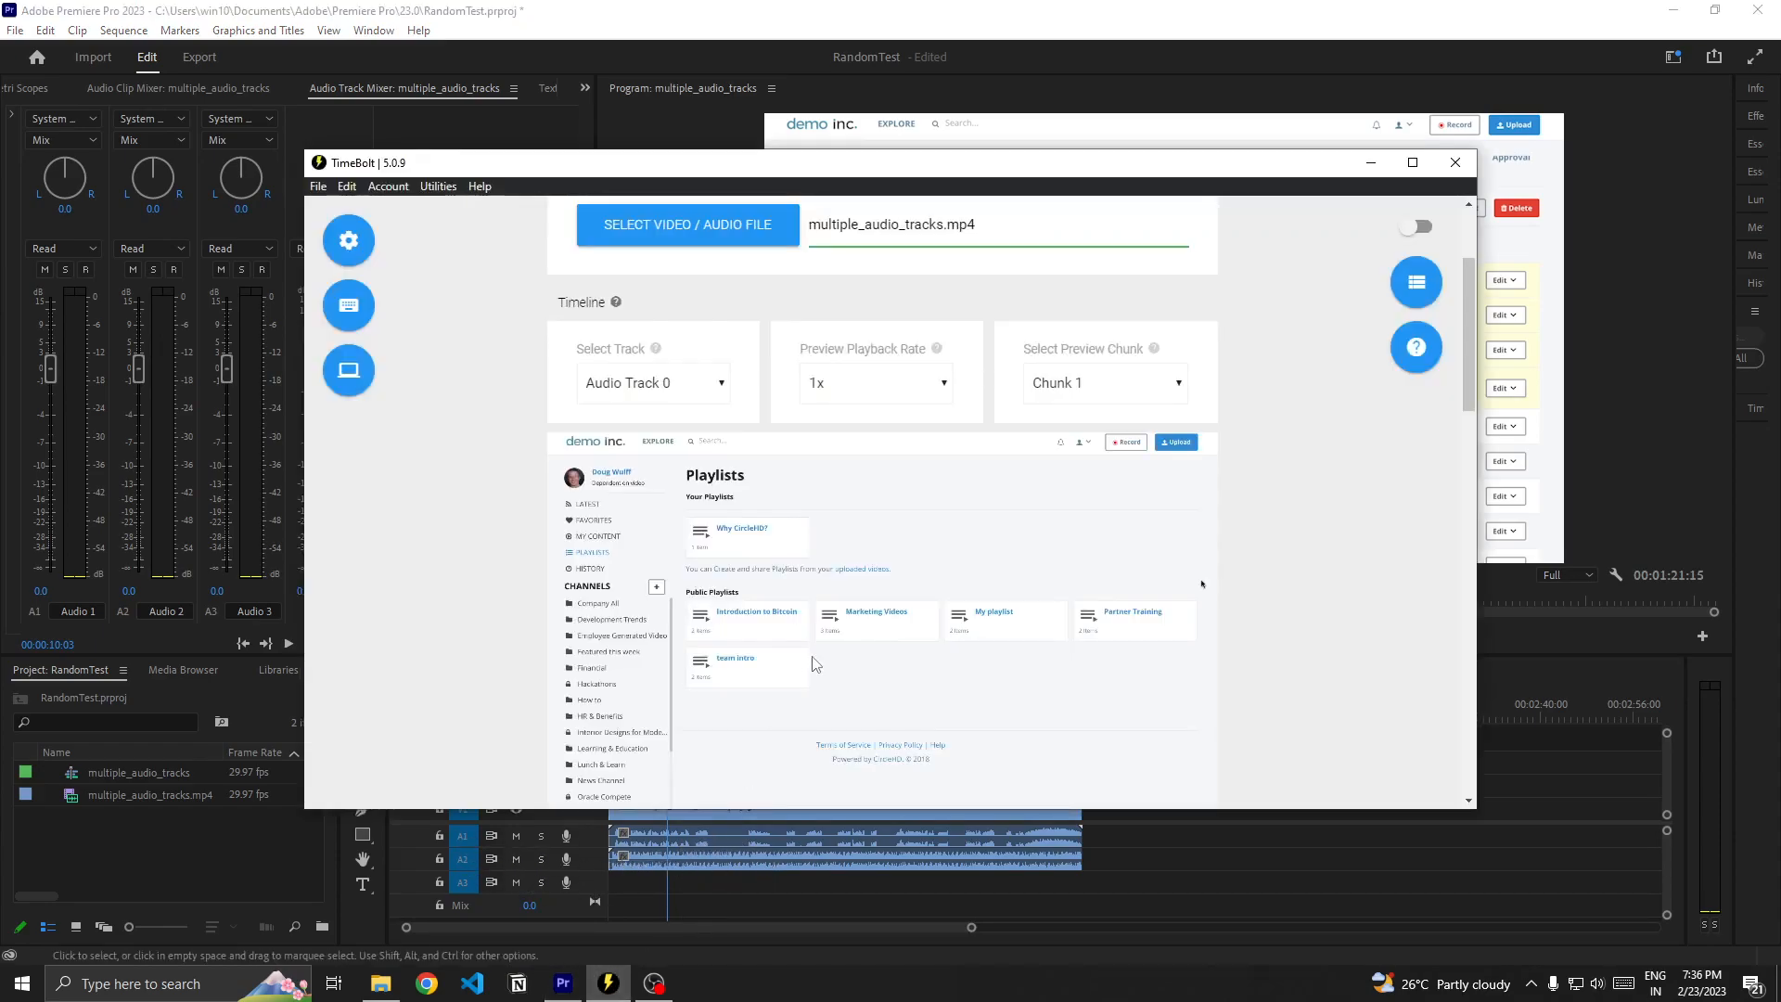
left_click(652, 475)
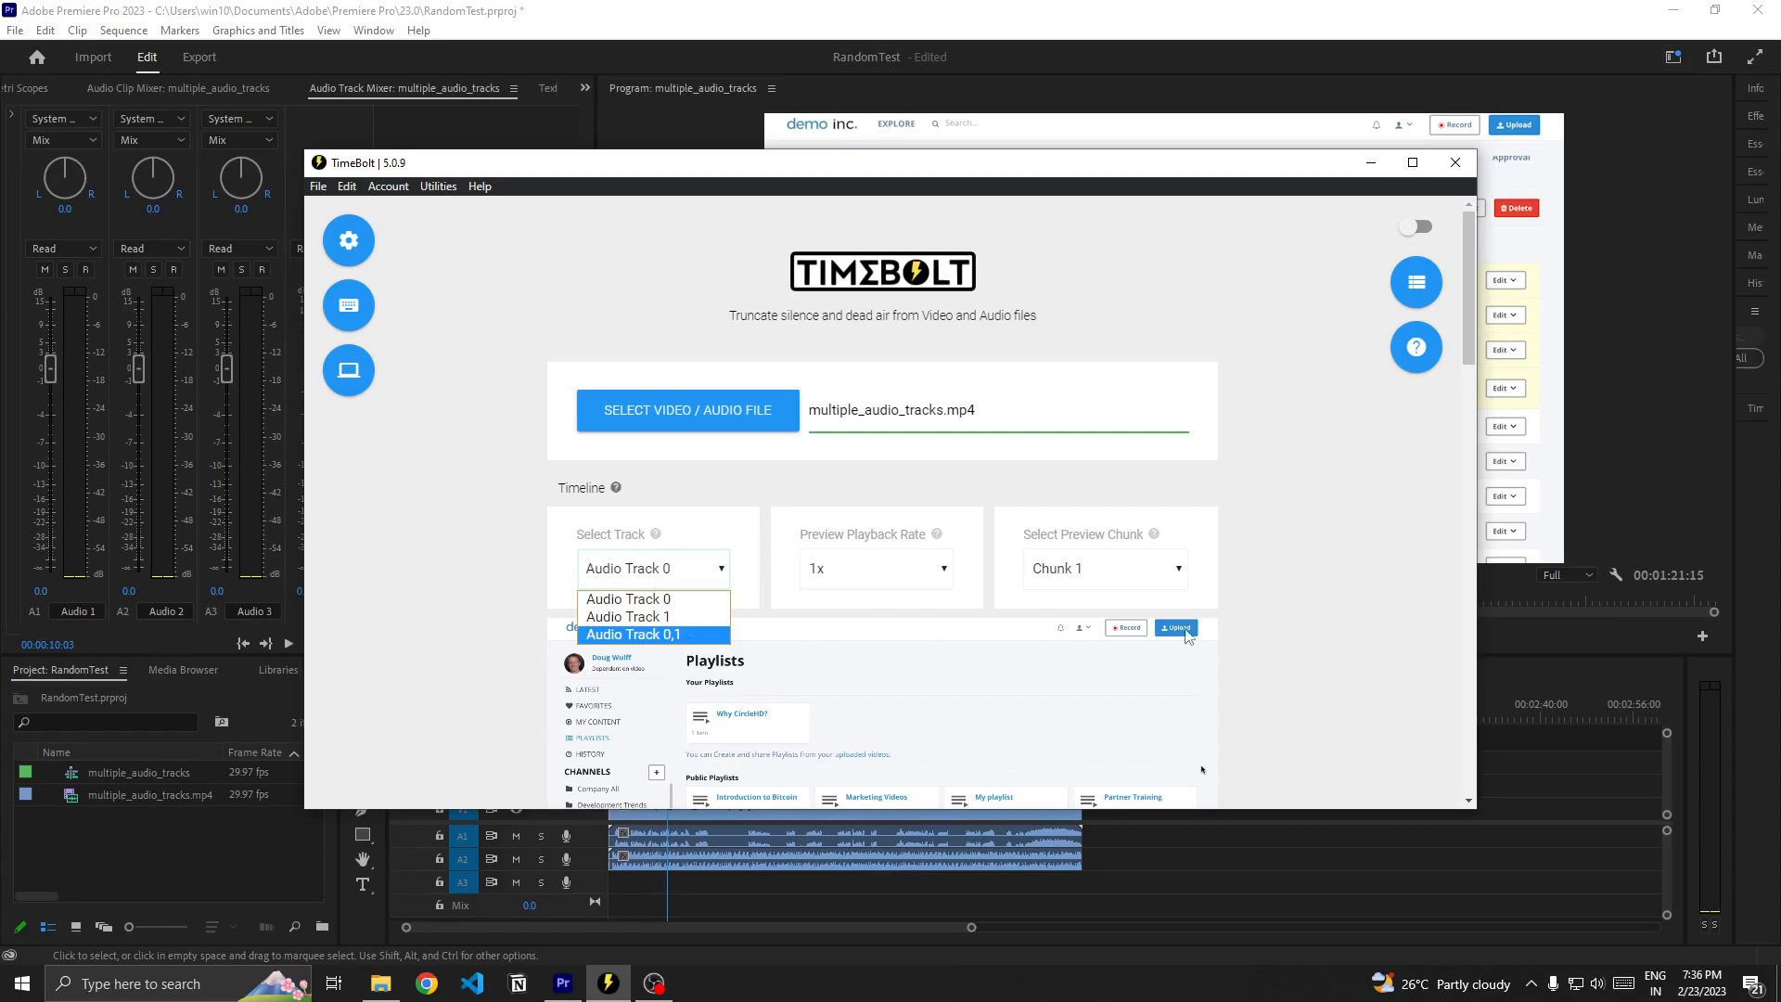
Step: Keep Audio Track 0 analysed and save its silence cuts as a timeline file
left_click(634, 634)
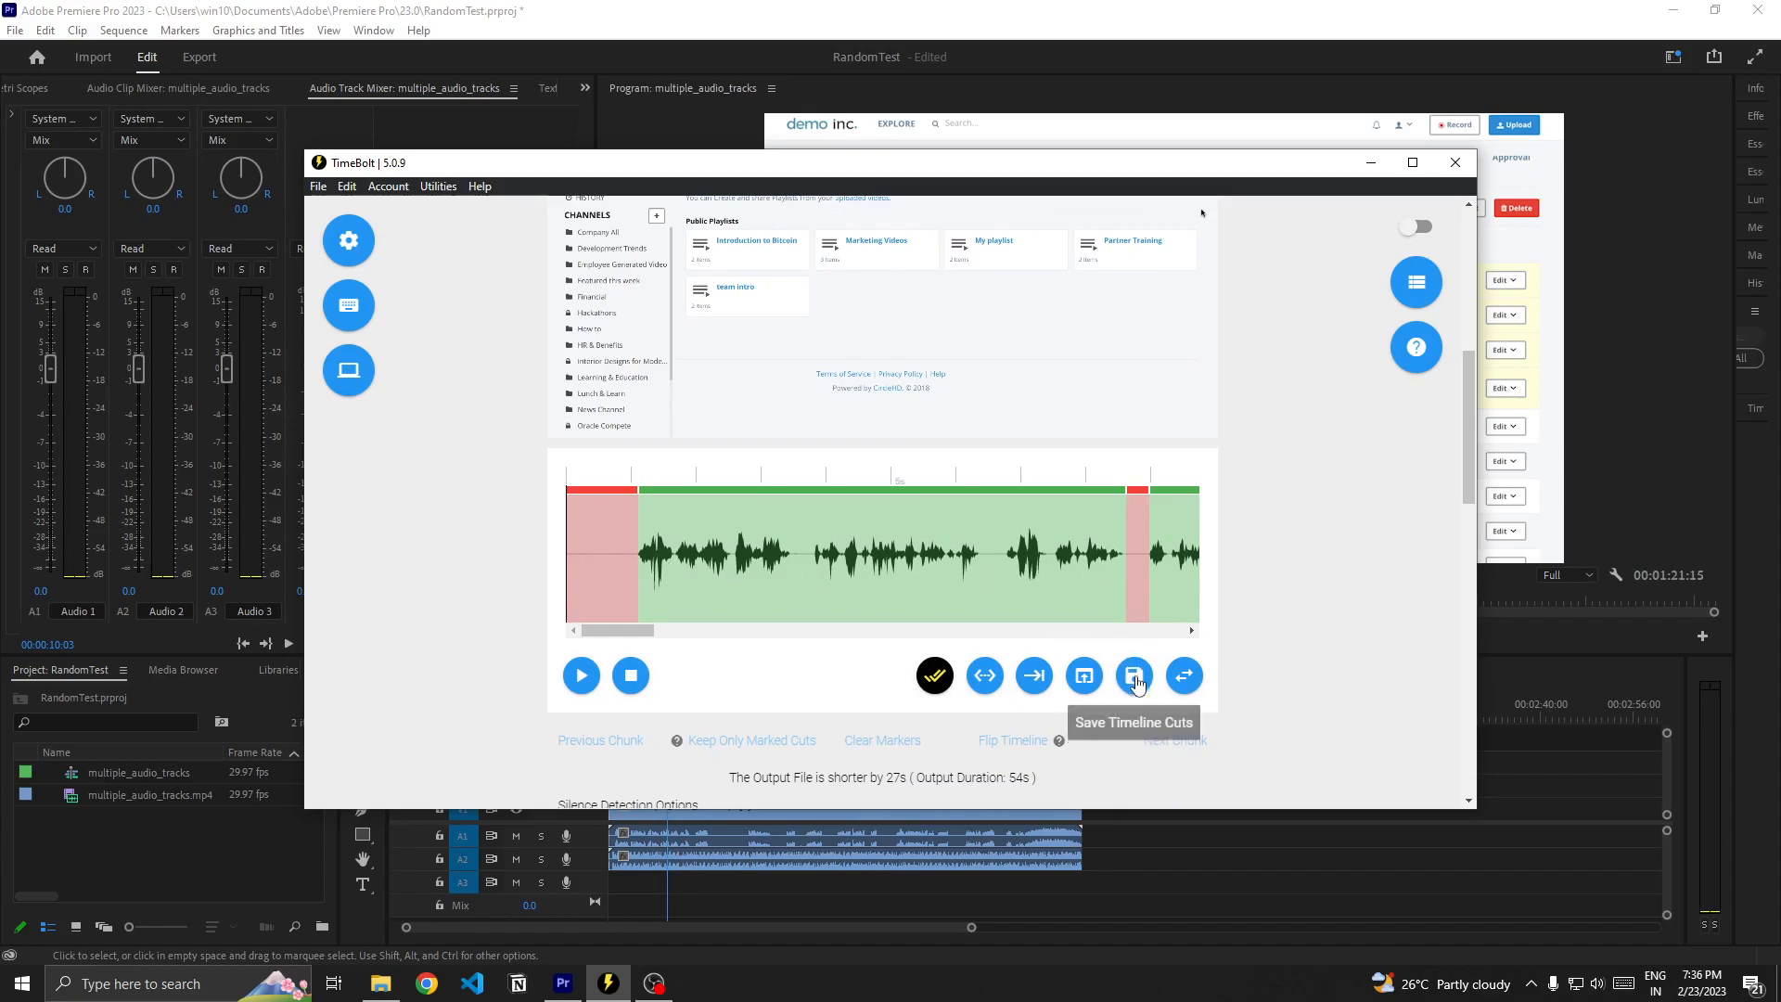
left_click(1133, 676)
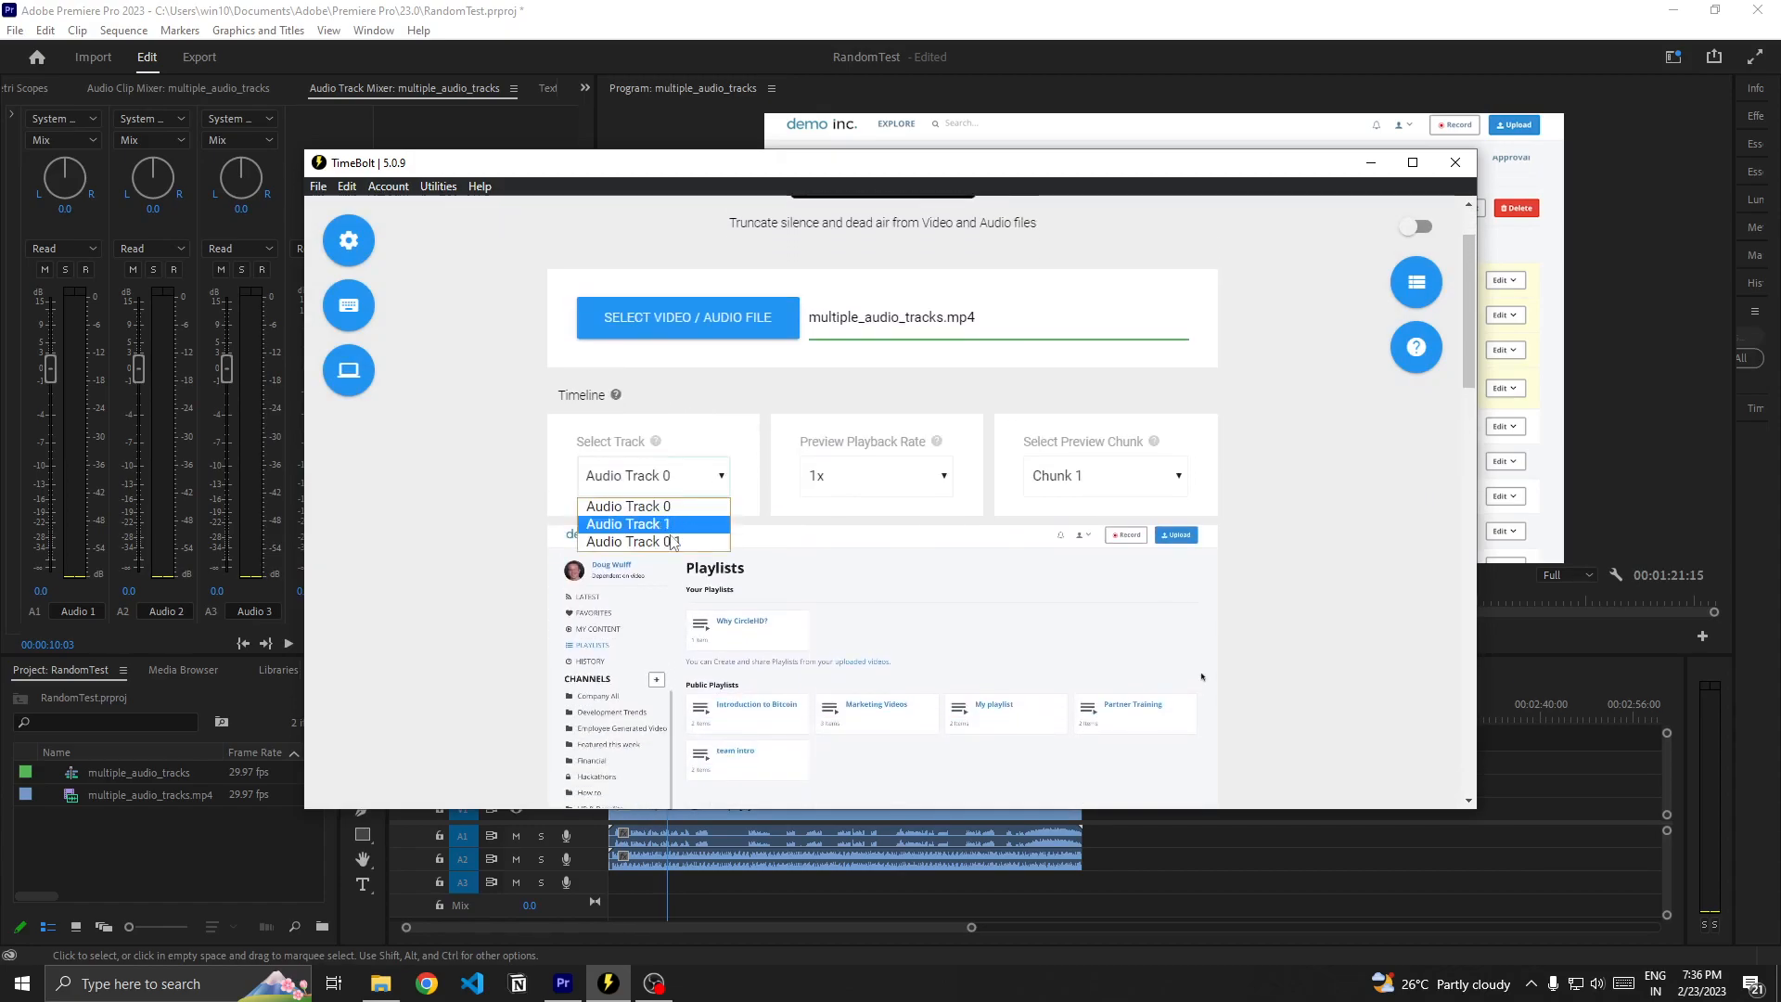
Step: Switch analysis to combined Audio Track 0,1 and bring up the Apply Timeline Cuts options
left_click(629, 523)
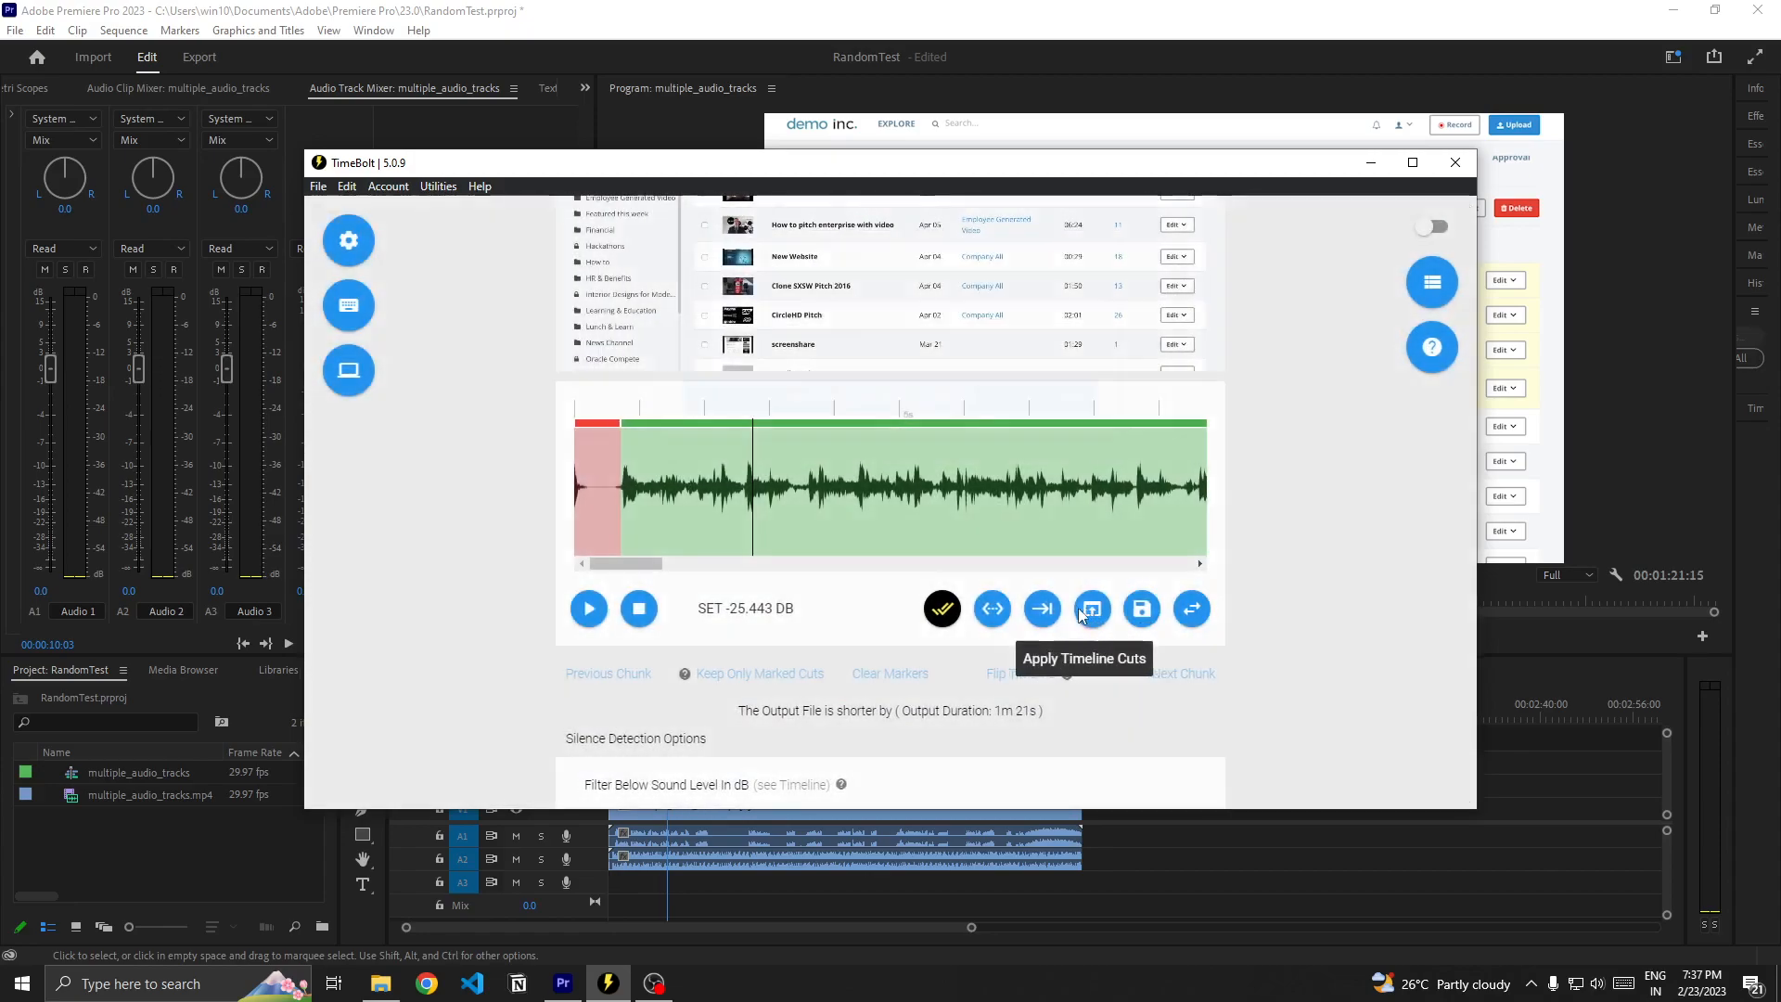
left_click(1090, 609)
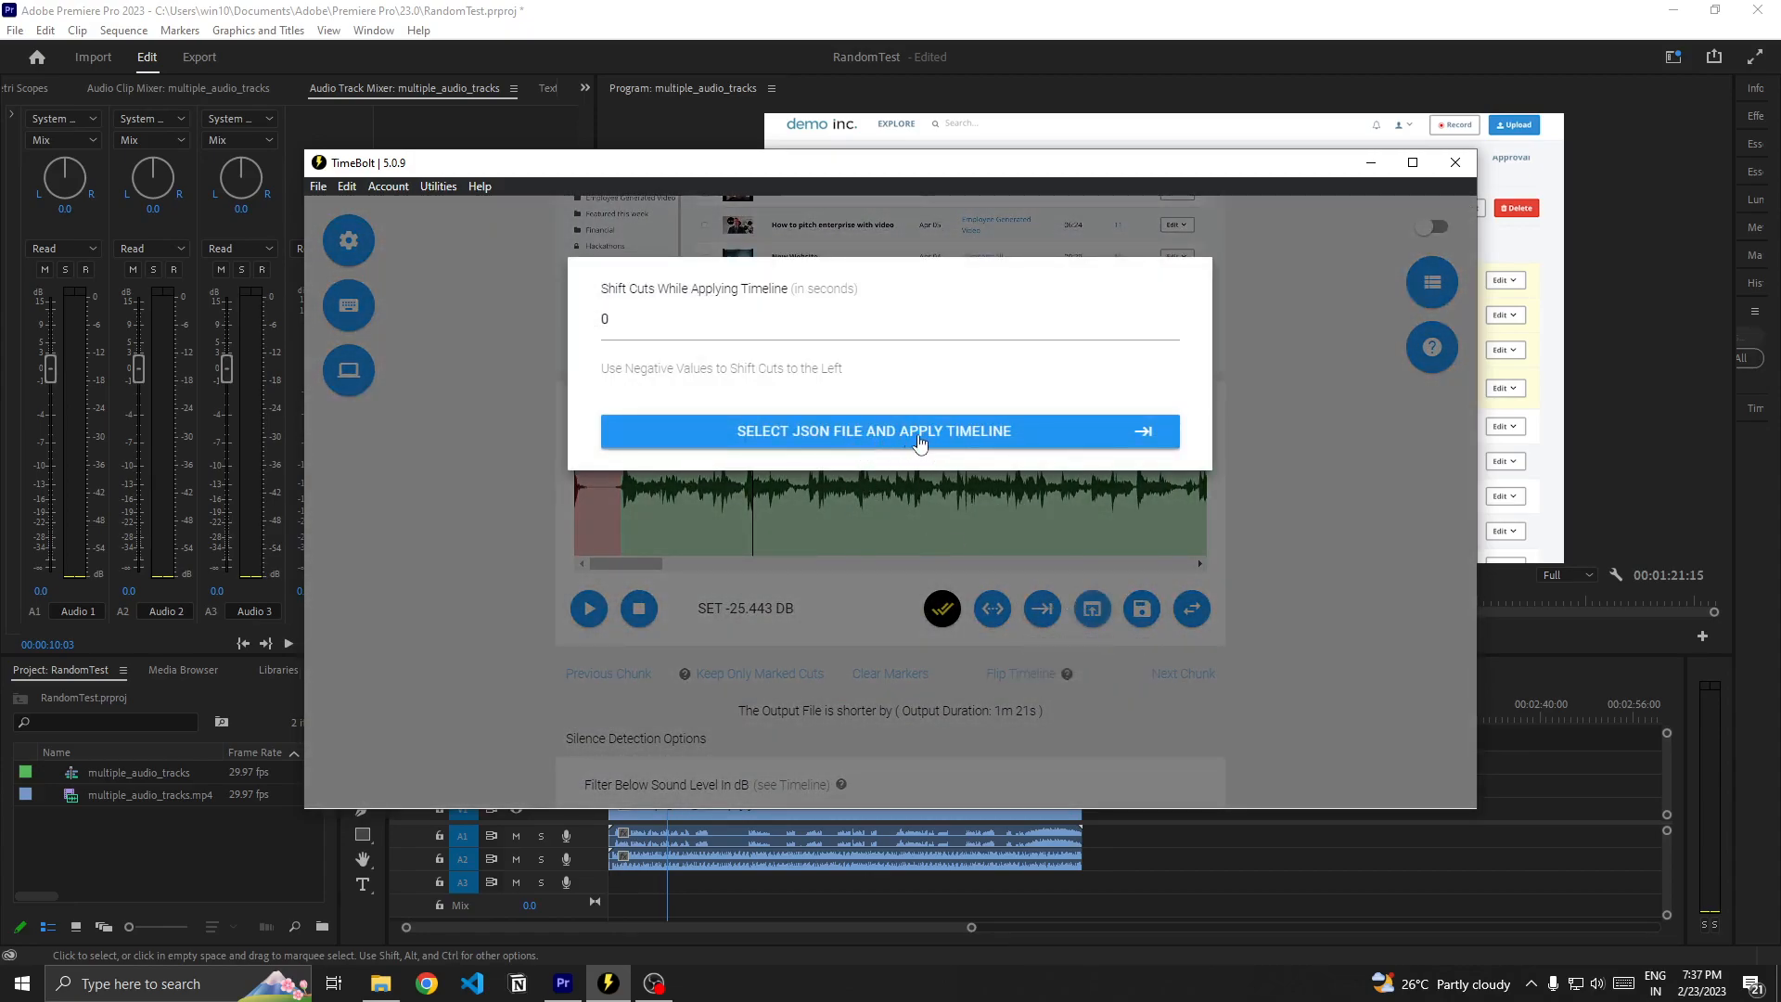
Step: Apply the saved multiple_audio_tracks.mp4.json timeline, cutting output by 27 seconds
left_click(872, 431)
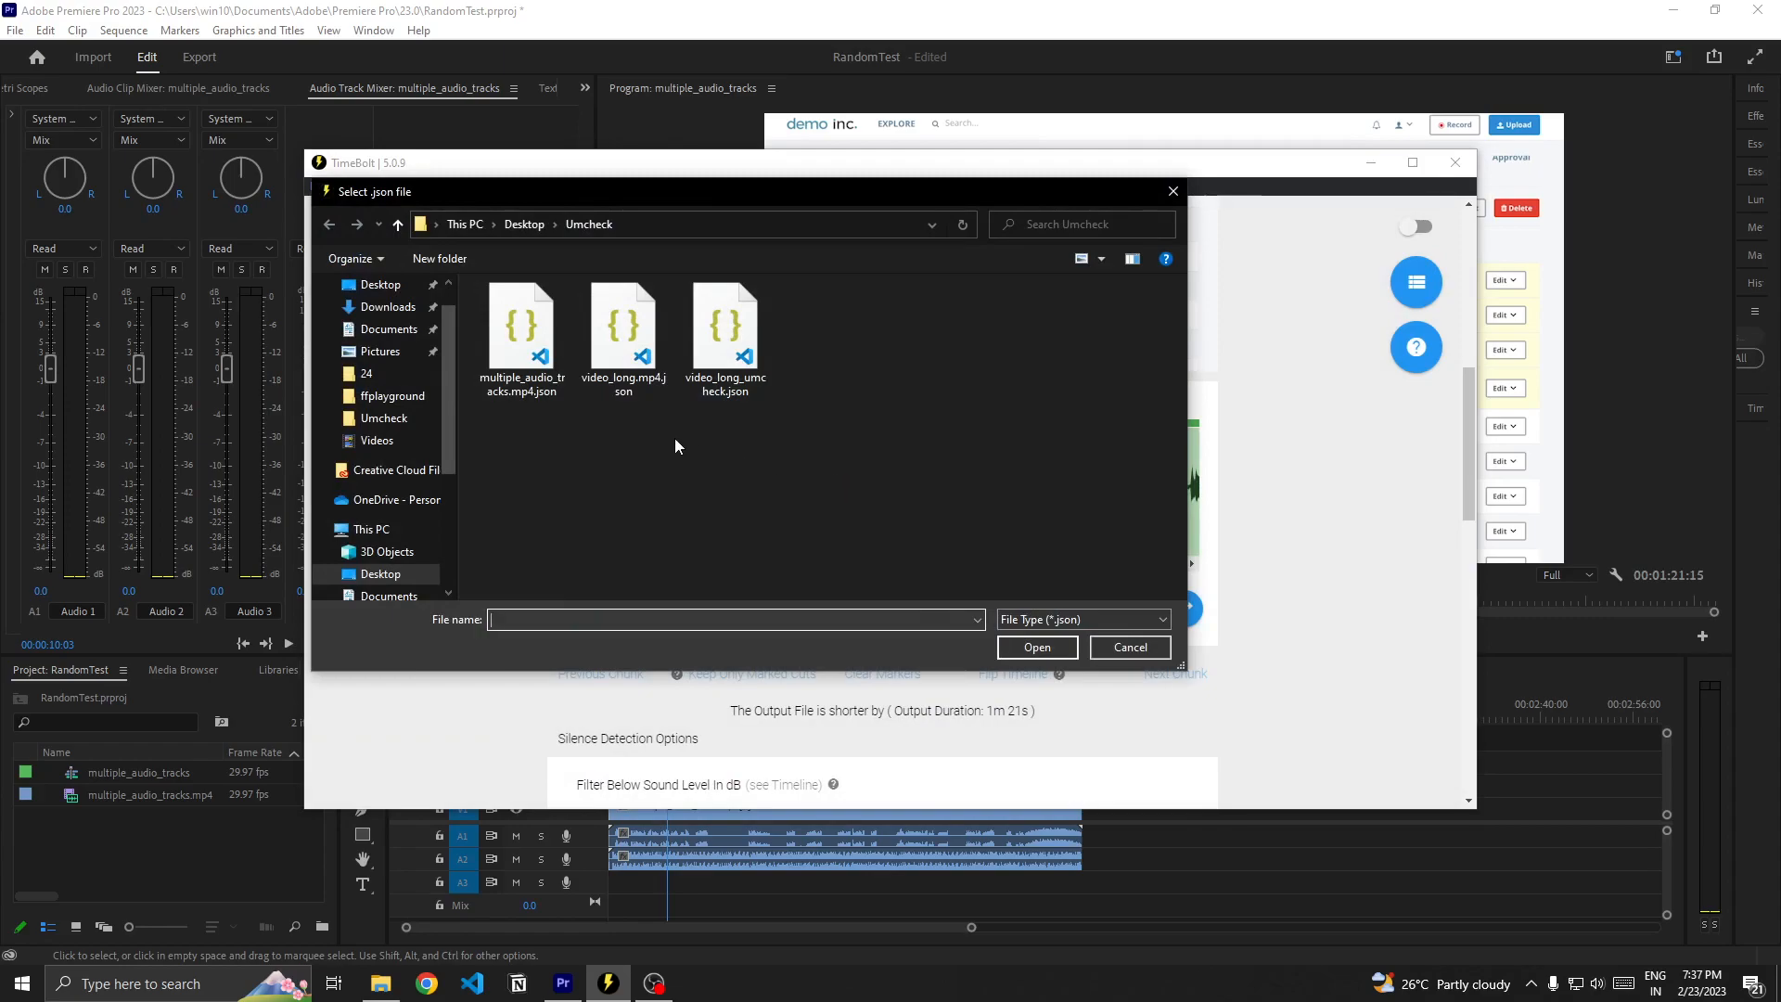
left_click(522, 330)
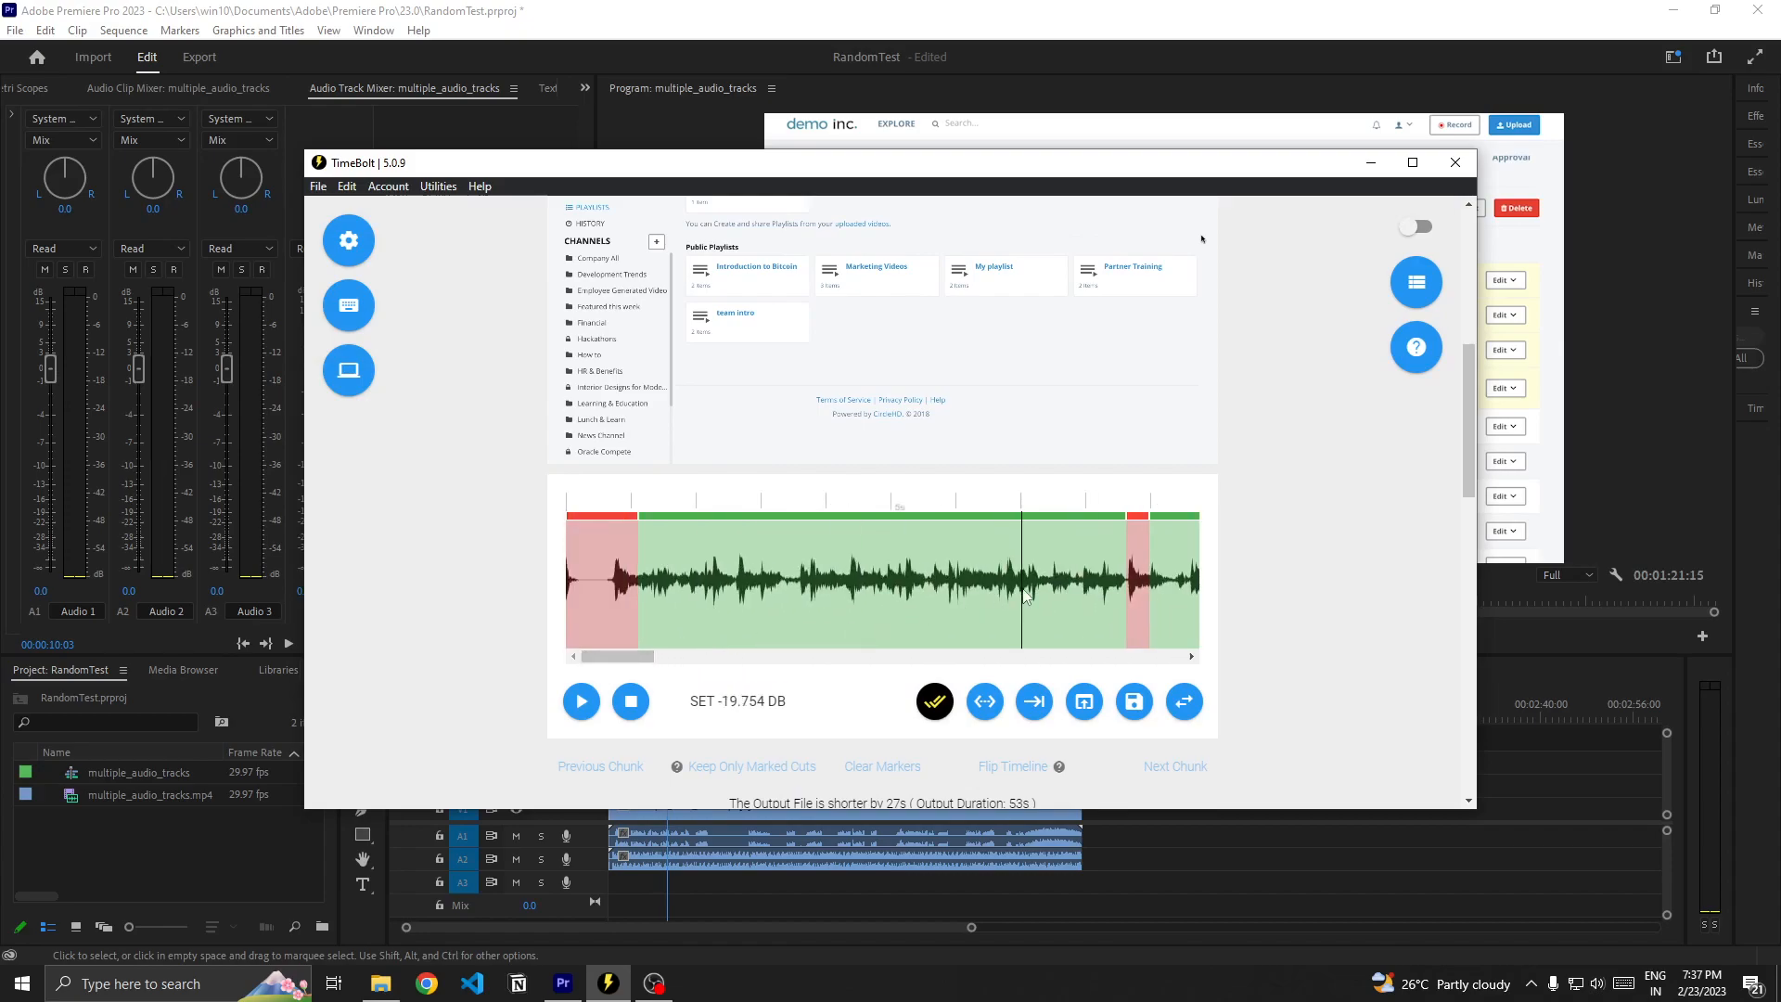
left_click(581, 701)
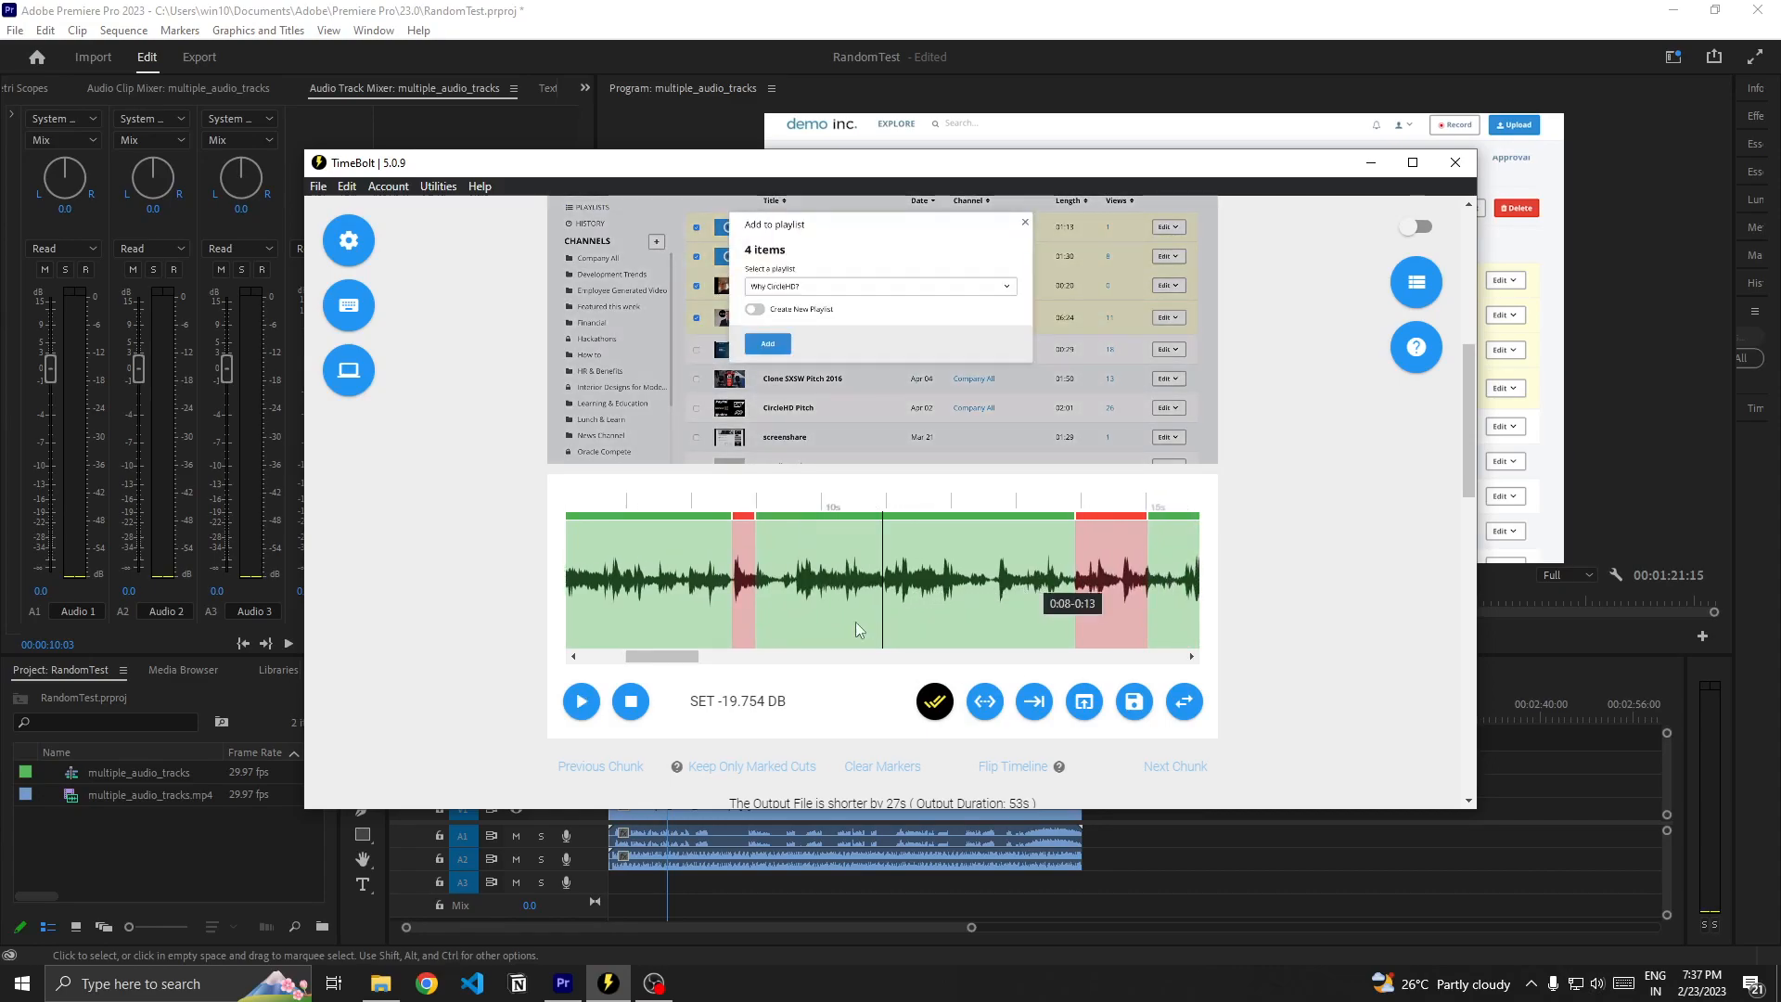
left_click_drag(658, 656, 816, 656)
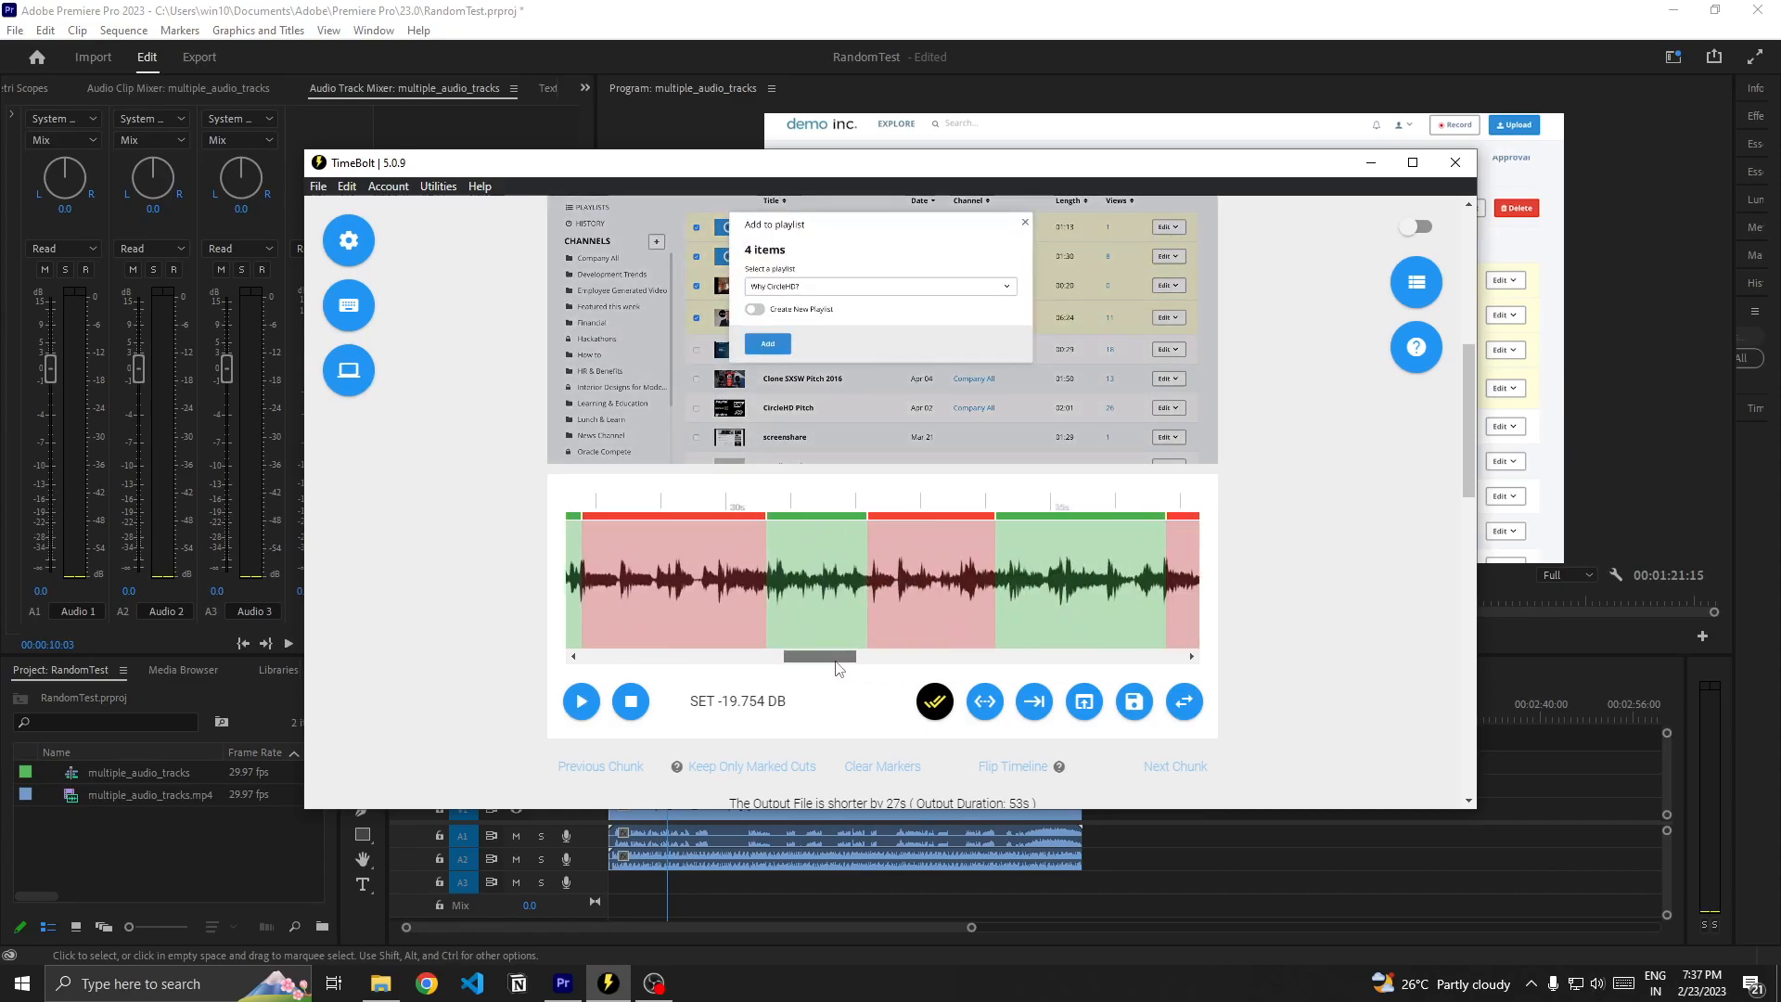